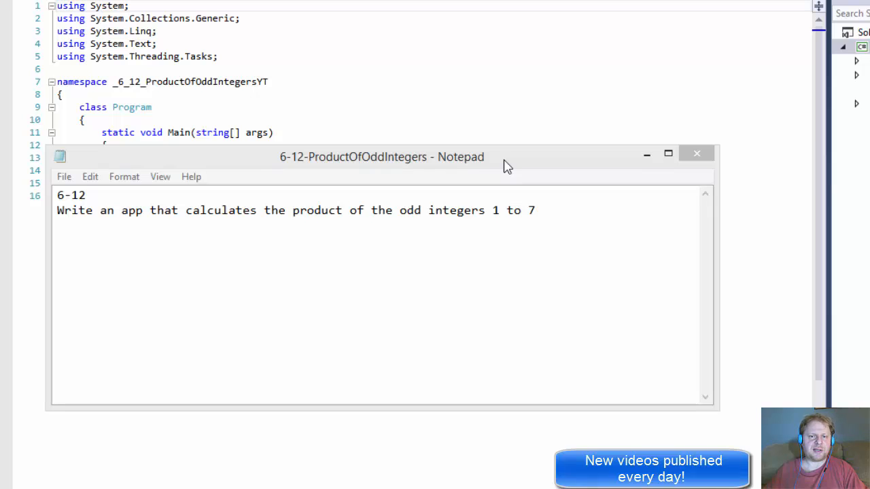
pyautogui.moveTo(268, 140)
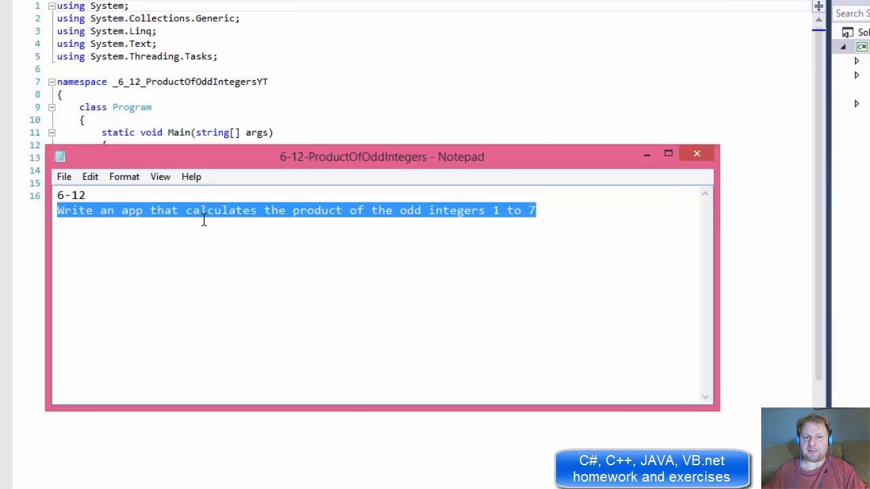
pyautogui.moveTo(435, 214)
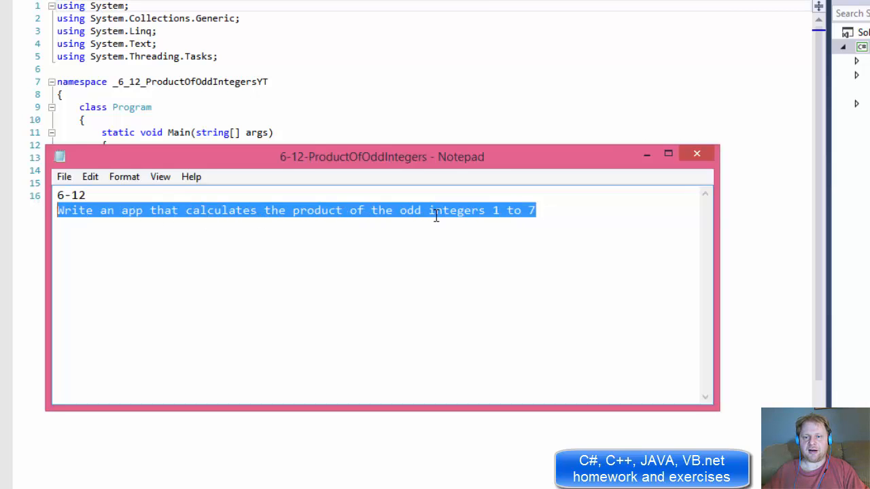
pyautogui.moveTo(495, 215)
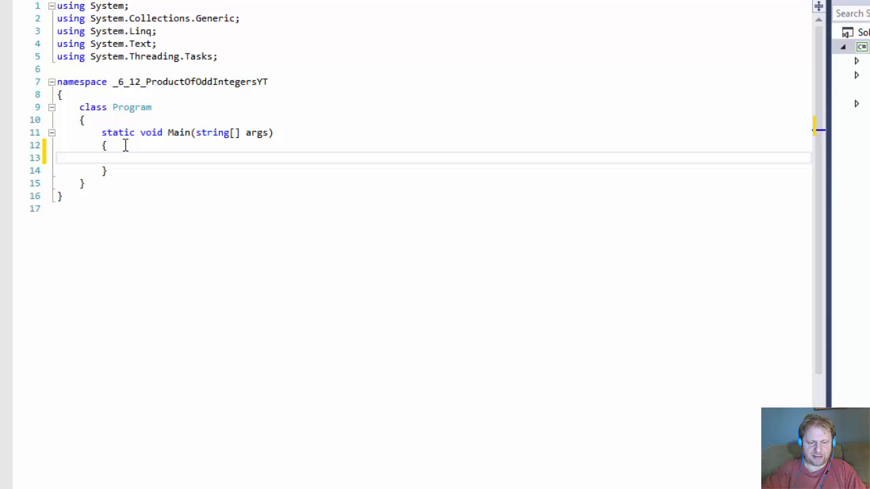
# Declare 'int counter = 1;' and 'int product;' with no initial value in Main.
pyautogui.write('int counter')
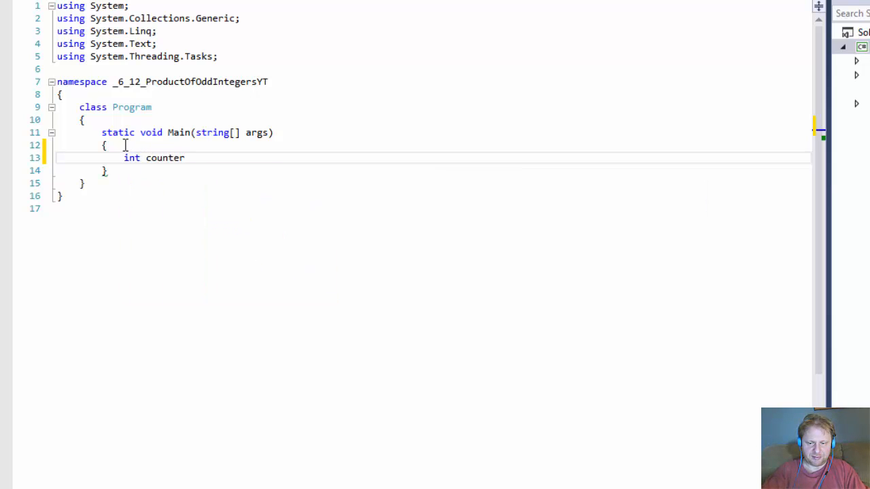
pyautogui.write('= 1;')
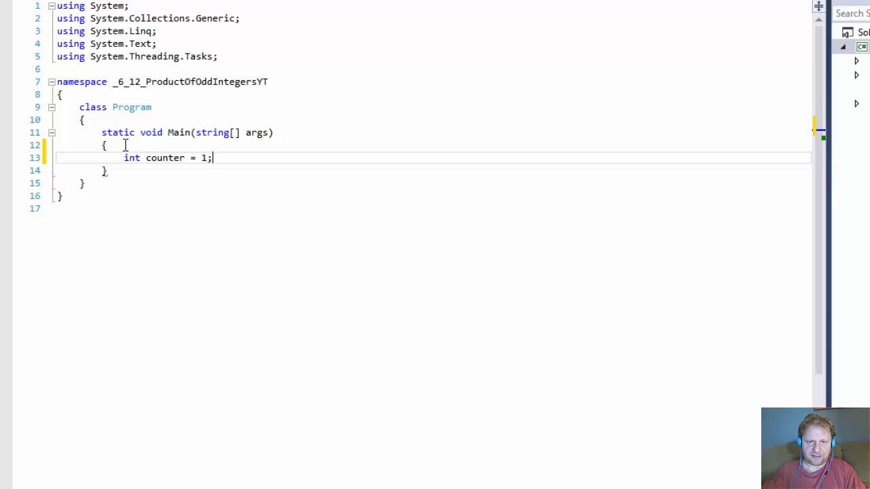
pyautogui.press('Return')
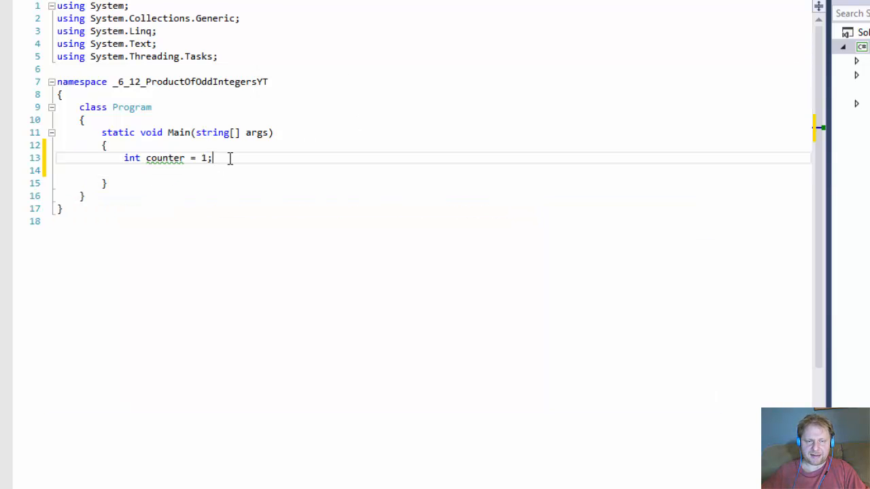
pyautogui.press('Return')
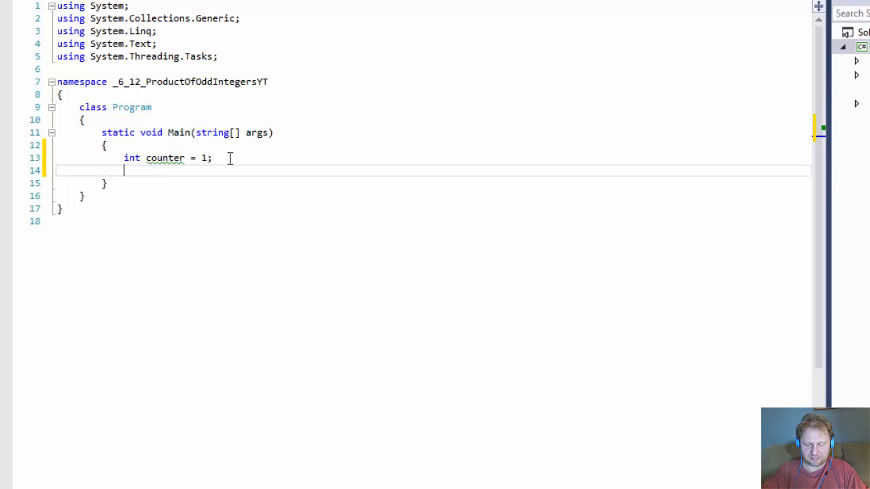
pyautogui.write('int p')
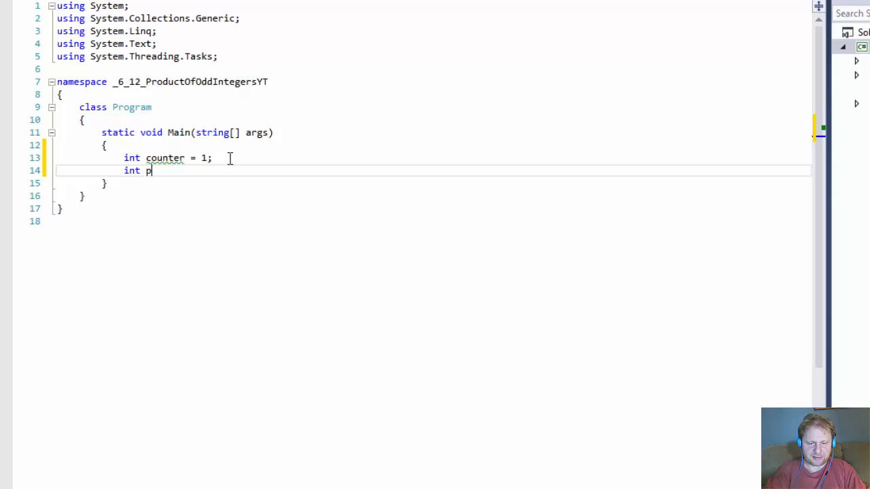
pyautogui.write('roduct')
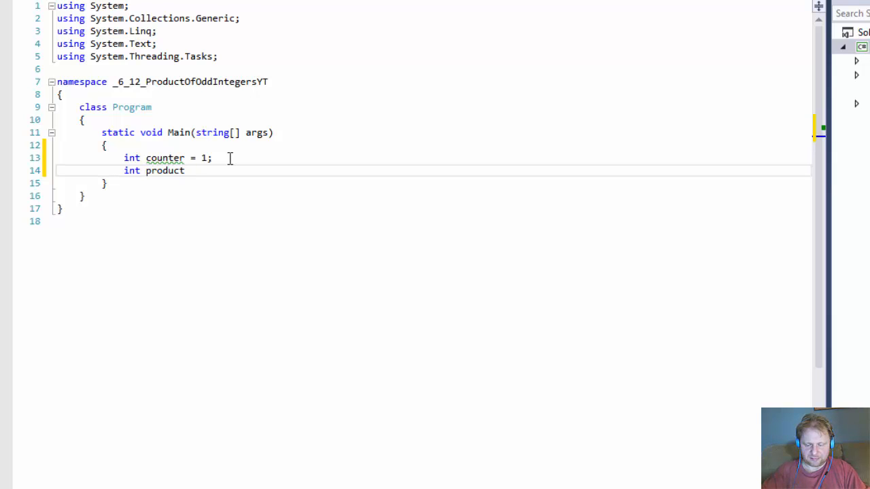
pyautogui.write('= 1')
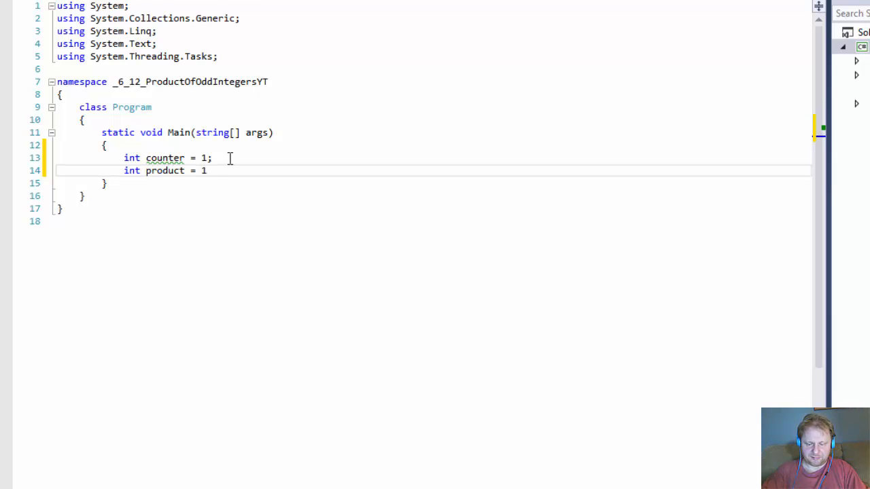
pyautogui.press('BackSpace')
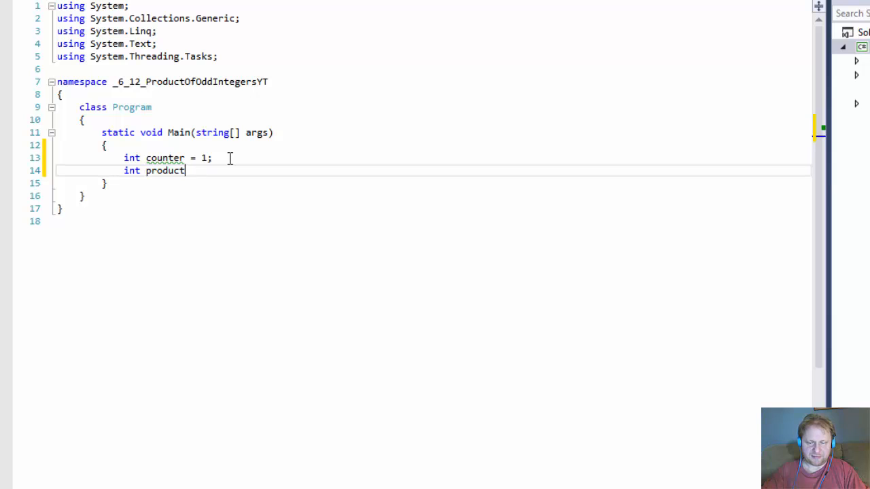
pyautogui.write(';')
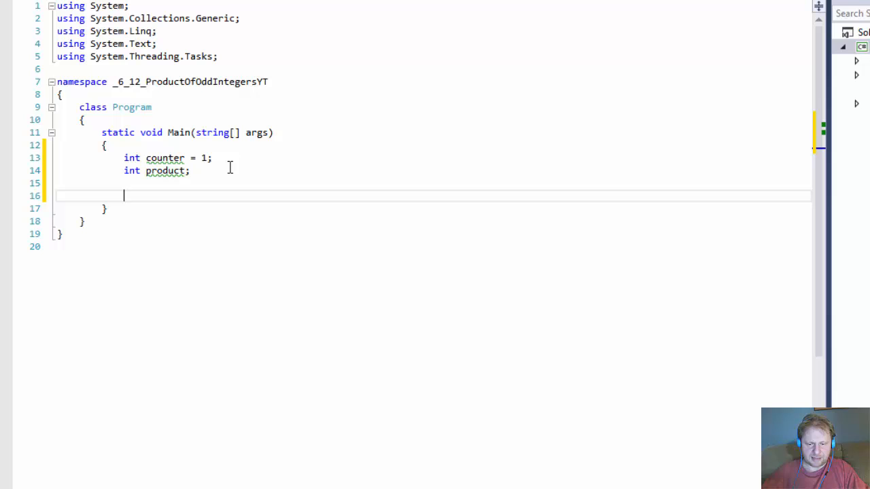
pyautogui.write('for')
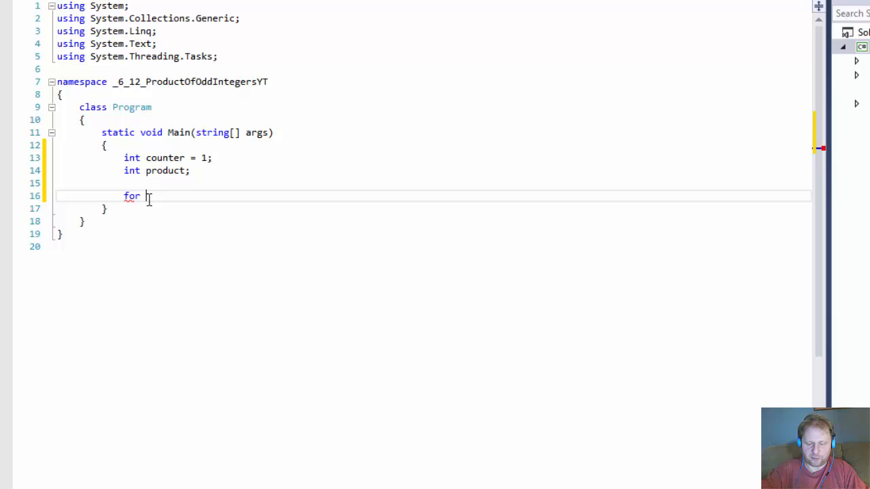
# Write 'for (counter = 1; counter <= 7; counter++)' with an empty braced body.
pyautogui.write('()')
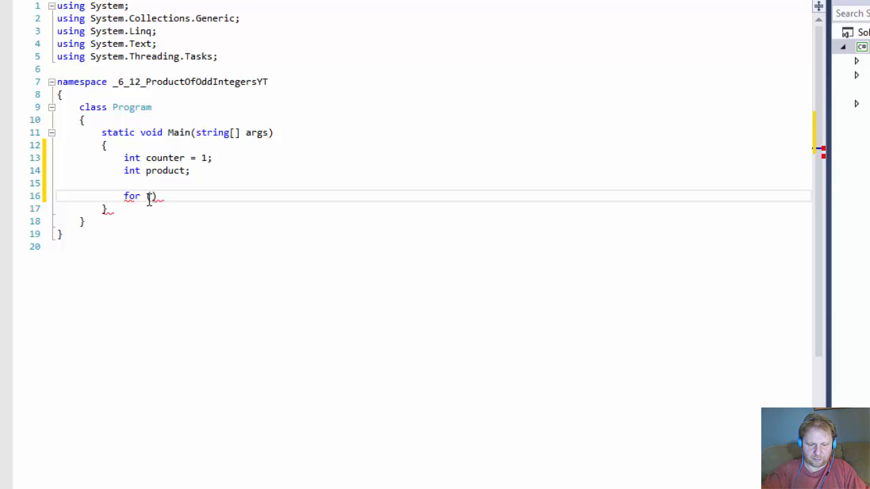
pyautogui.write('counter')
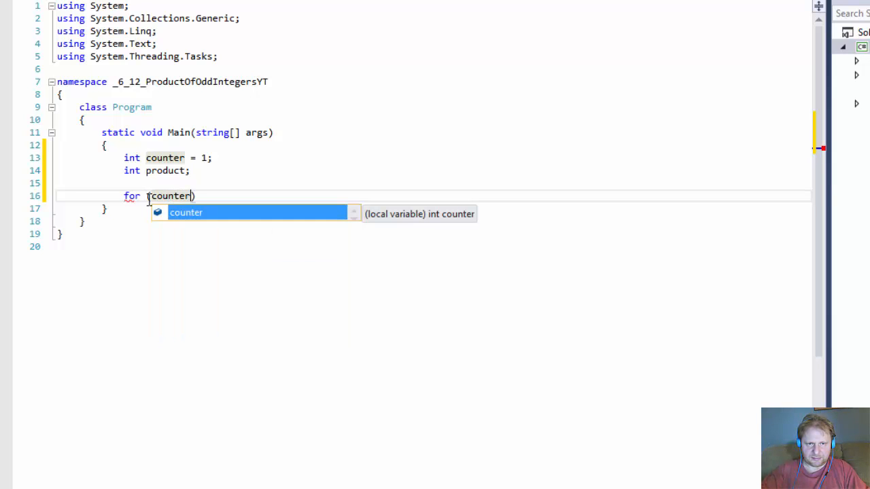
pyautogui.write('= 1')
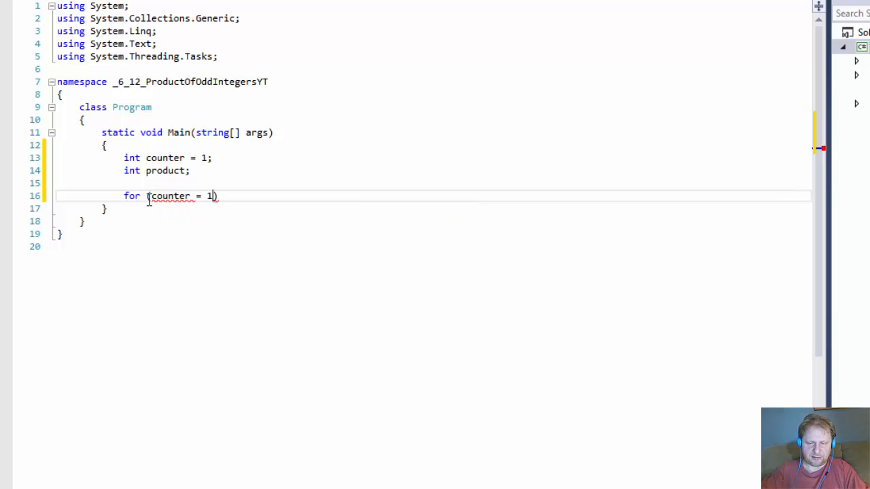
pyautogui.write(';')
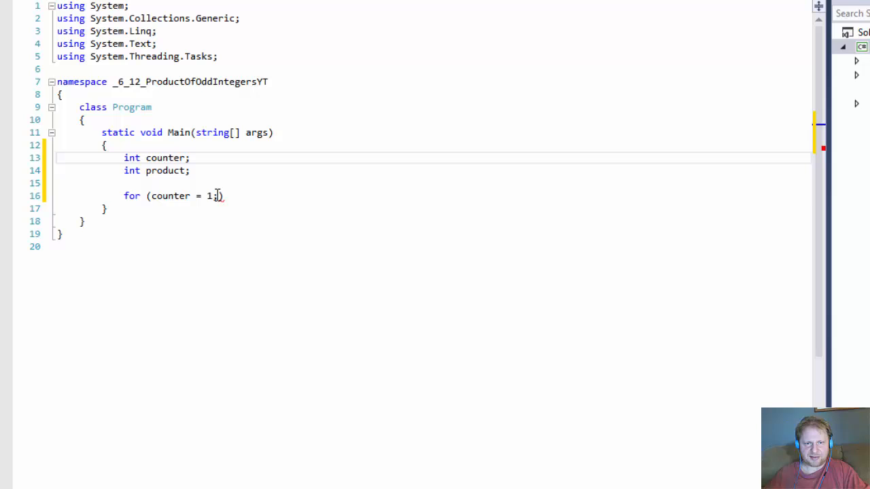
pyautogui.write(')')
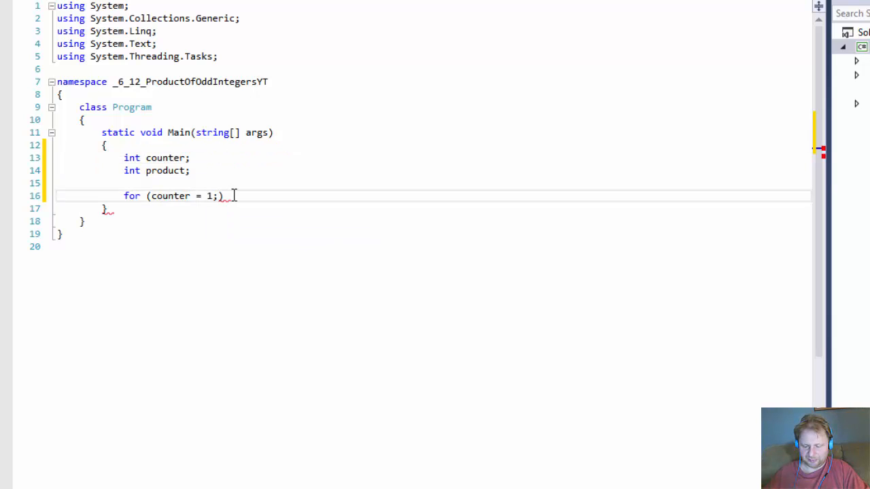
pyautogui.write('counter <')
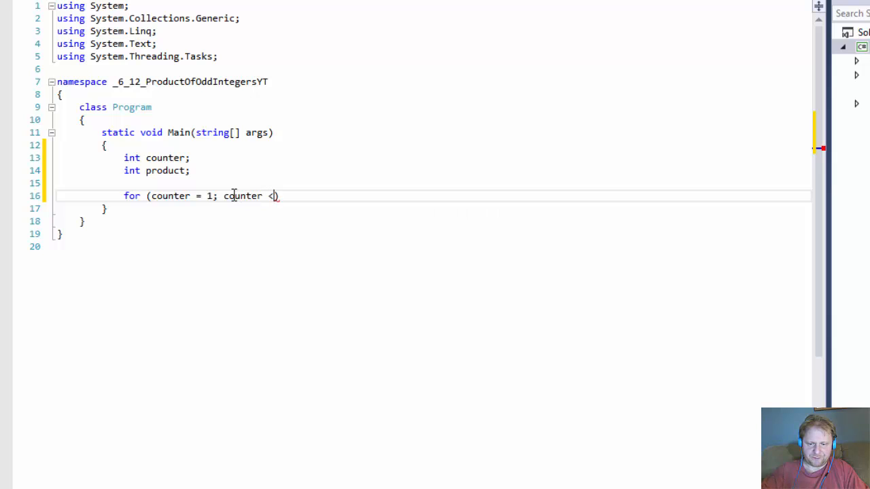
pyautogui.write('= 7')
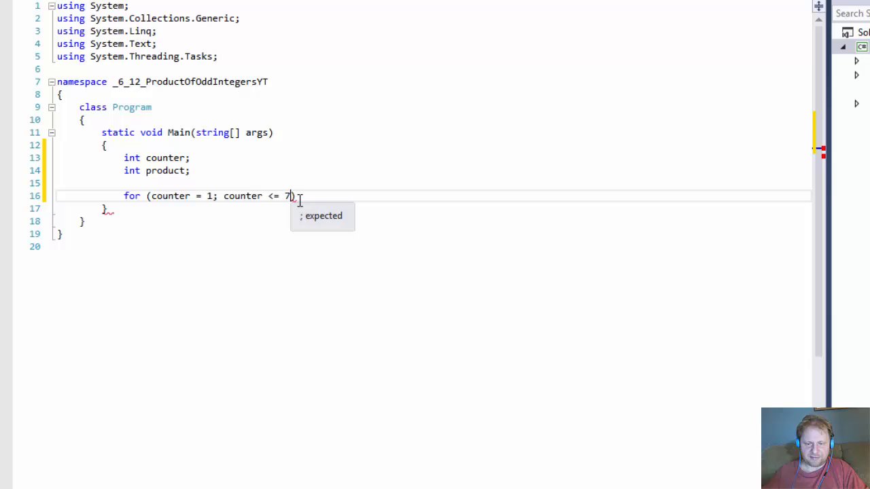
pyautogui.write('; cou')
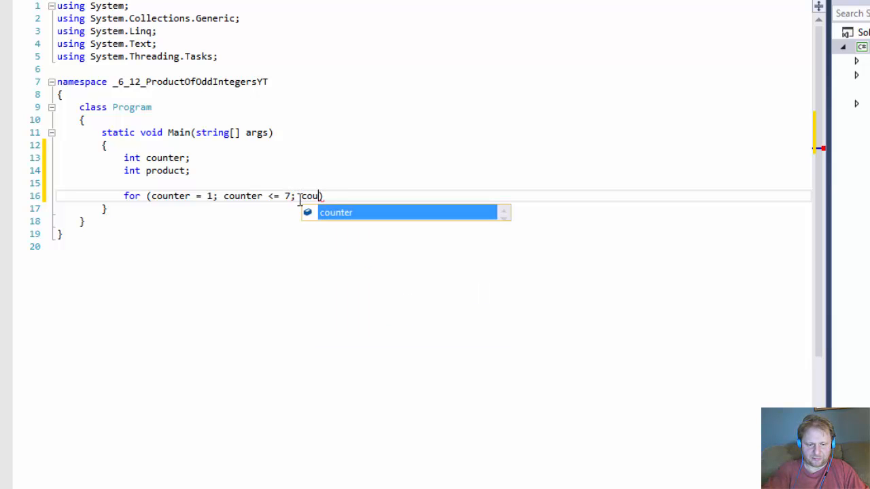
pyautogui.write('nter++)')
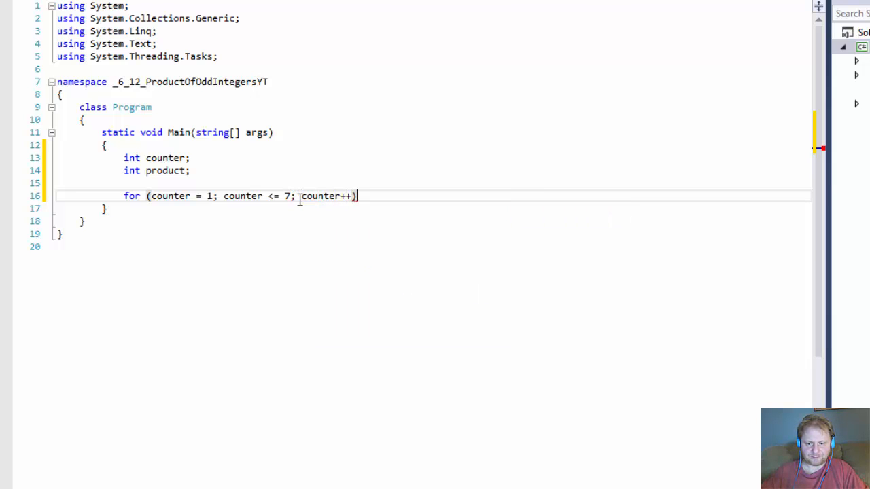
pyautogui.press('Enter')
pyautogui.write('{')
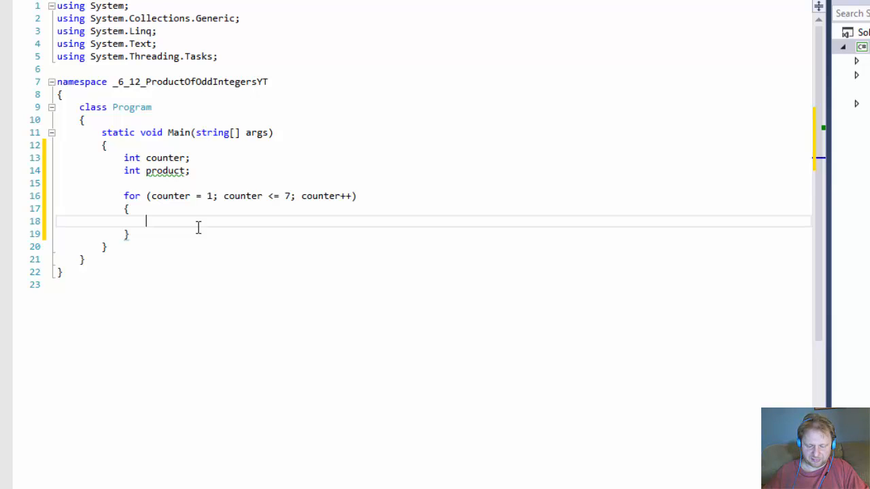
# Add 'if (counter % 2 != 0)' followed by 'product *= counter;' inside the loop.
pyautogui.write('if (counter %')
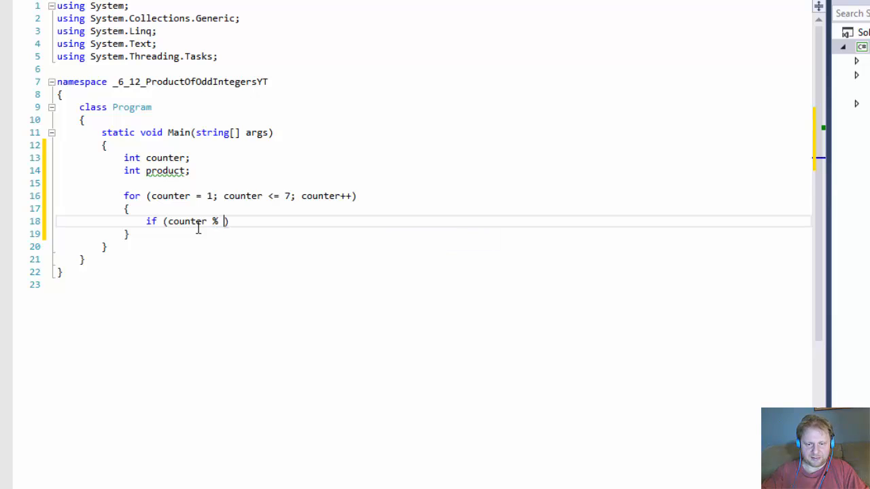
pyautogui.write('2')
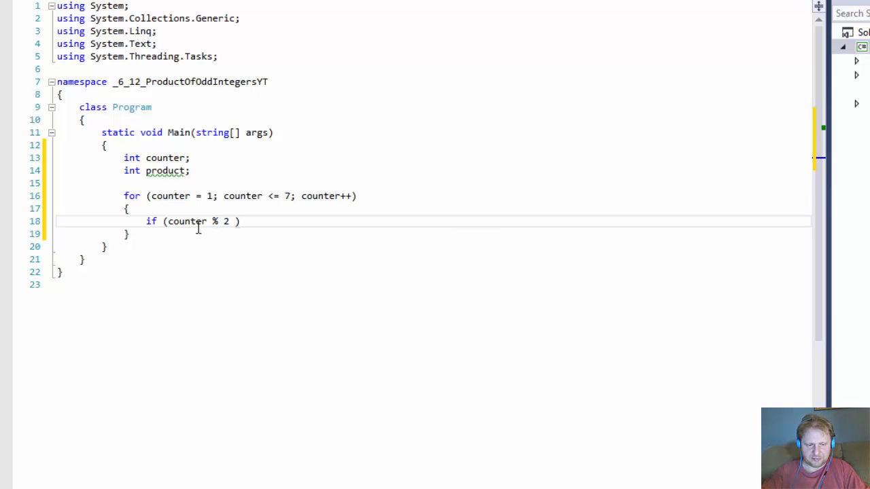
pyautogui.write('!=')
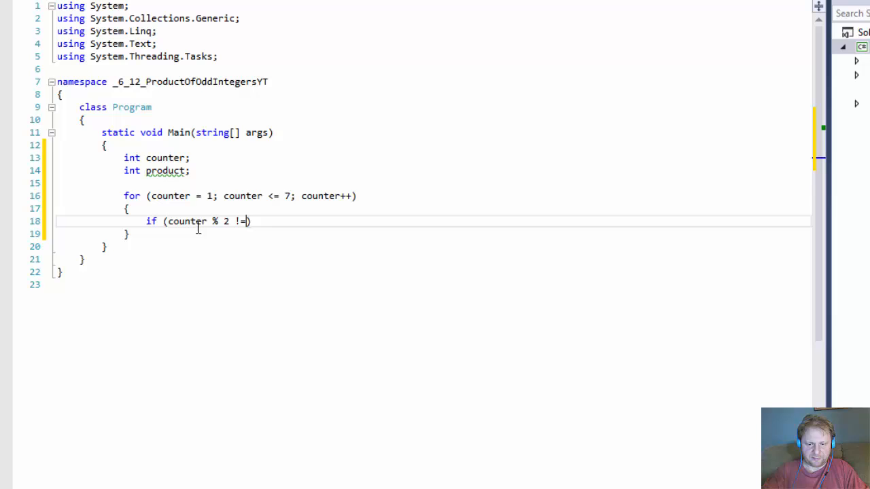
pyautogui.write('0')
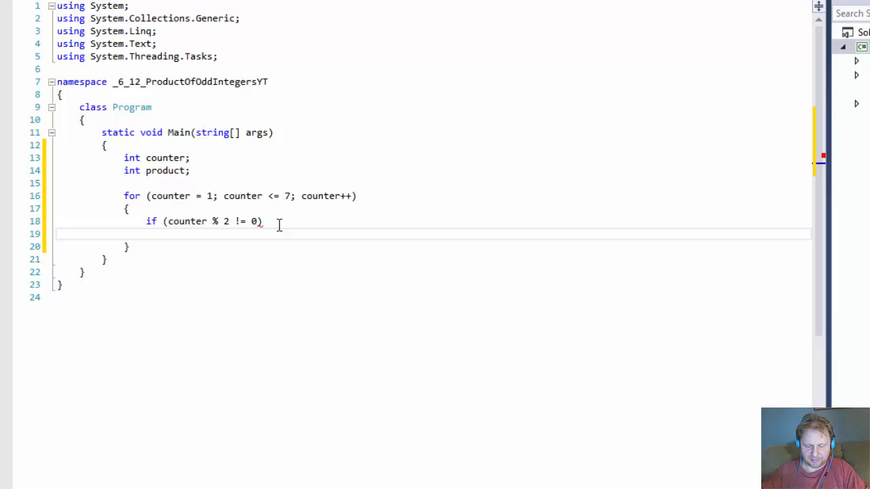
pyautogui.write('product')
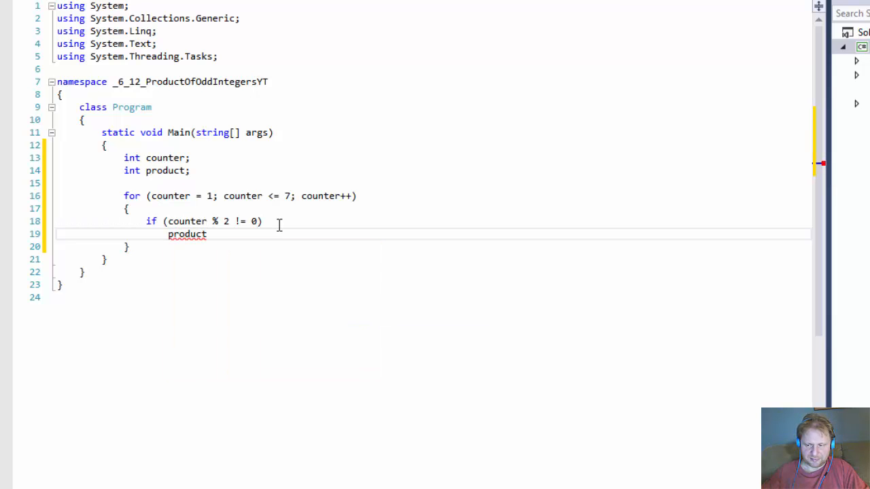
pyautogui.write('*=')
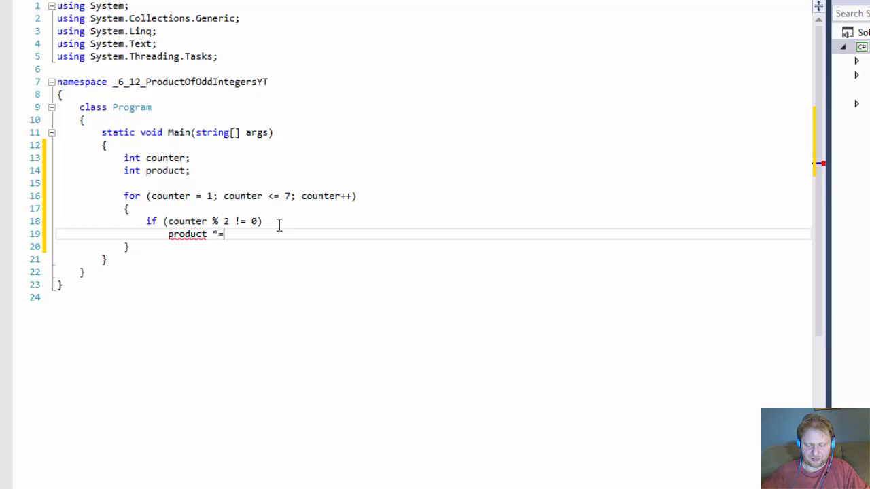
pyautogui.write('con')
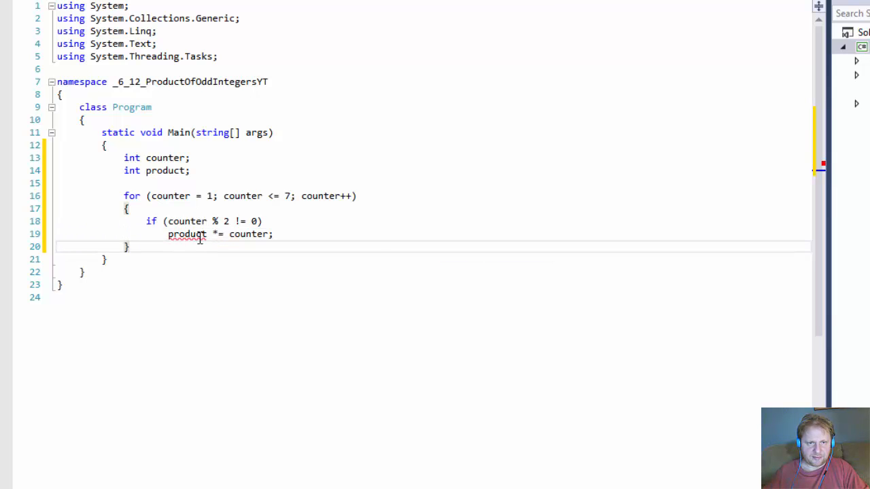
pyautogui.moveTo(188, 233)
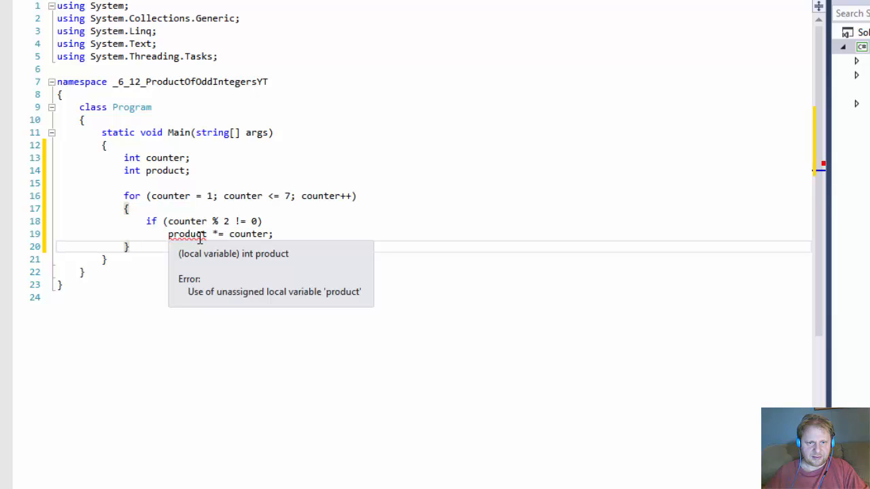
# Change the declaration to 'int product = 0' and add blank lines after the loop.
pyautogui.click(203, 170)
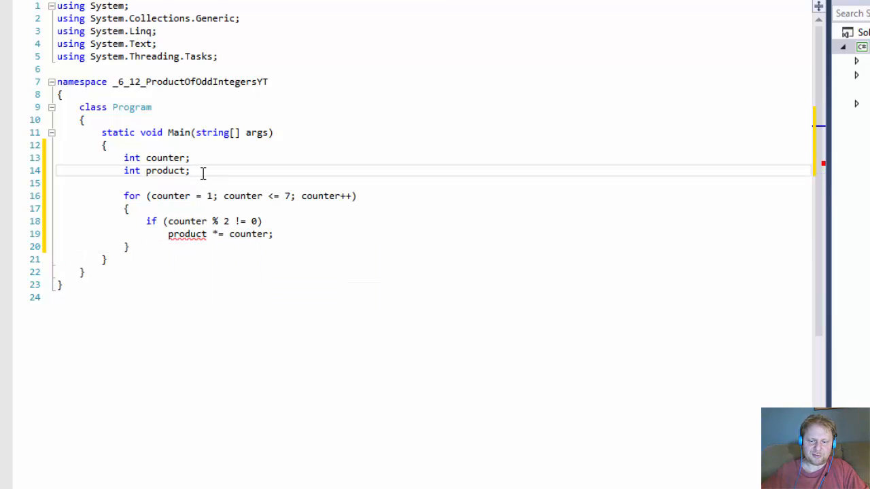
pyautogui.write('= 0')
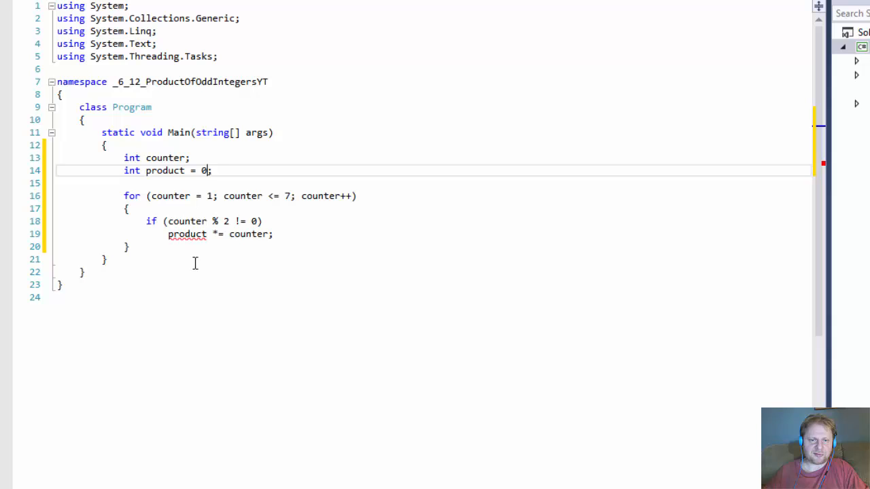
pyautogui.press('enter')
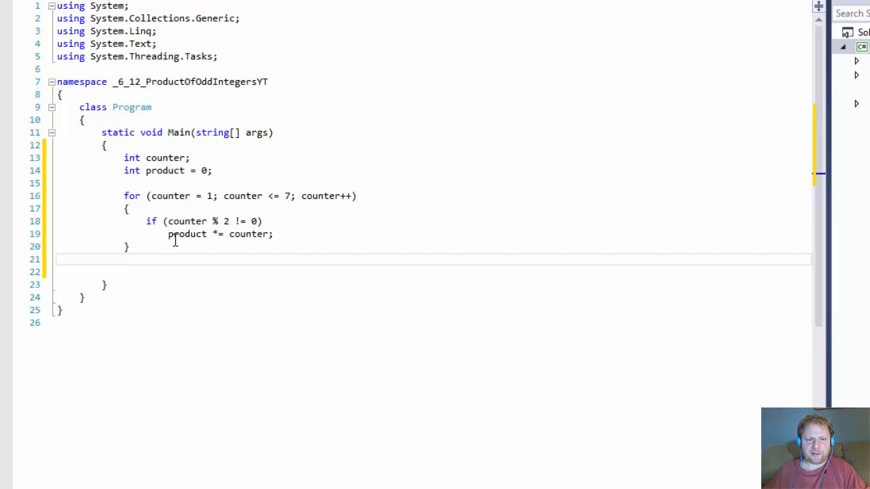
pyautogui.doubleClick(186, 234)
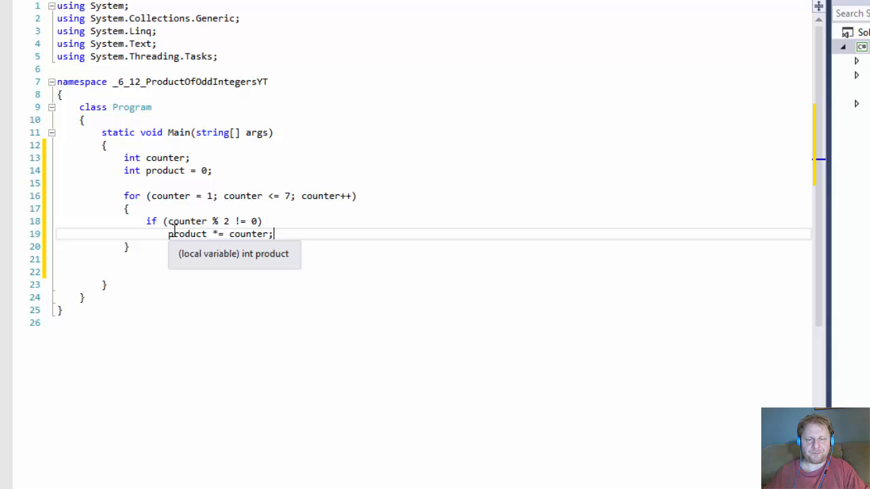
pyautogui.moveTo(250, 234)
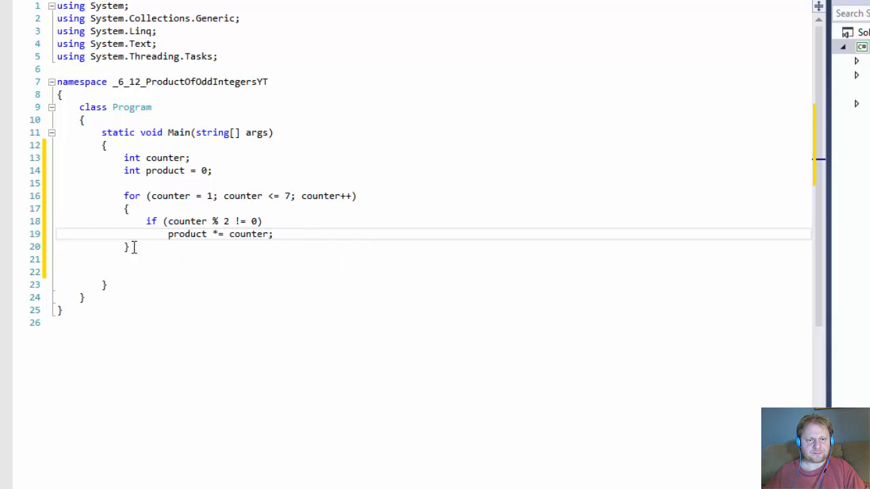
# Begin Console.WriteLine with the text 'The product of odd numbers 1-7 is'.
pyautogui.write('Console.WriteLine(')
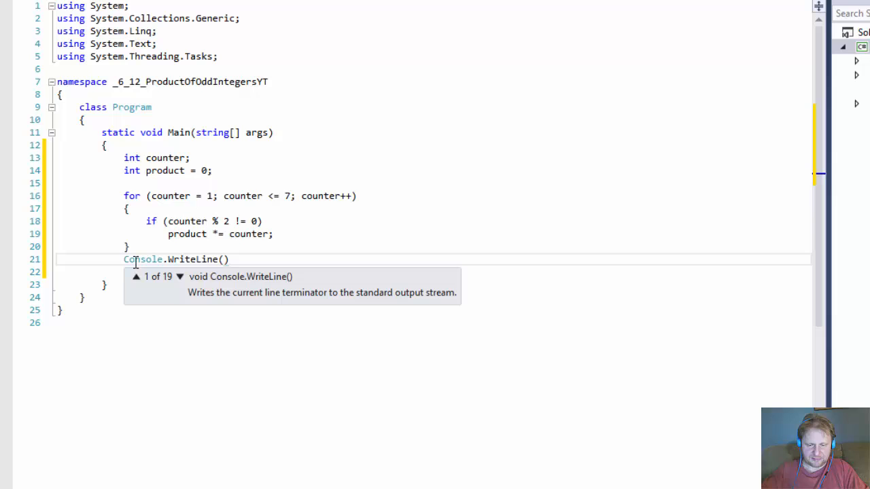
pyautogui.write('"The product"')
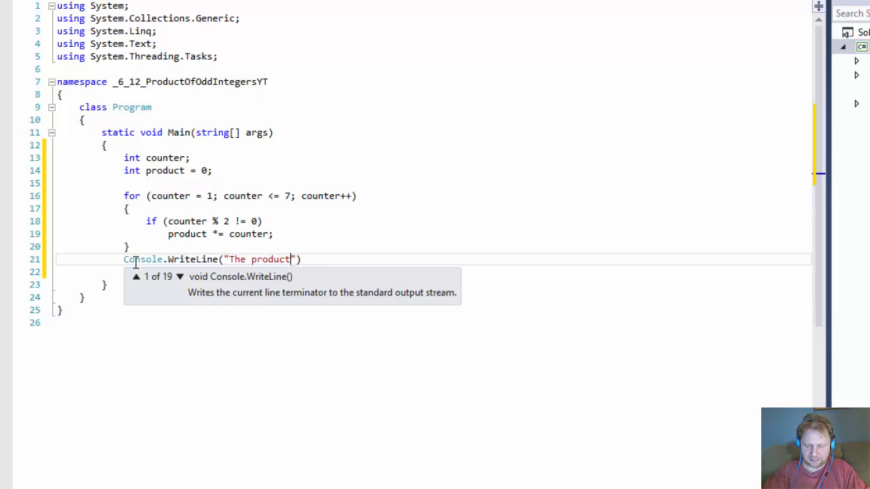
pyautogui.write('of odd nu')
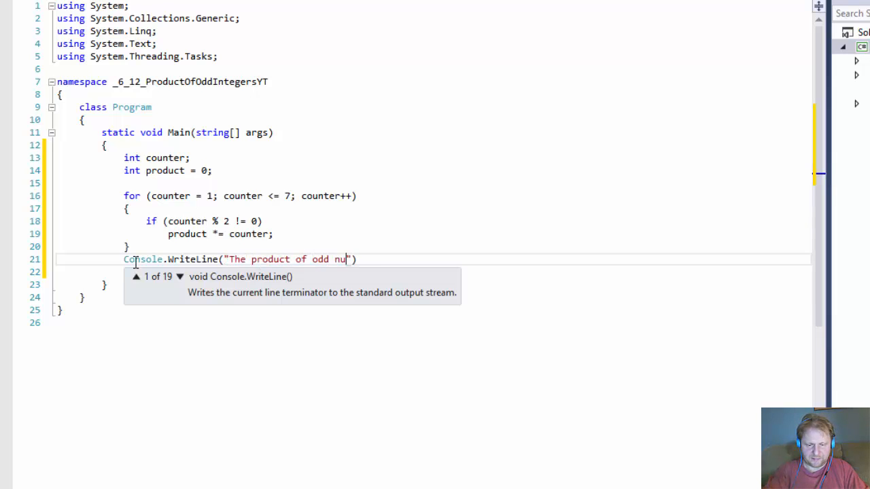
pyautogui.write('mbers 1-')
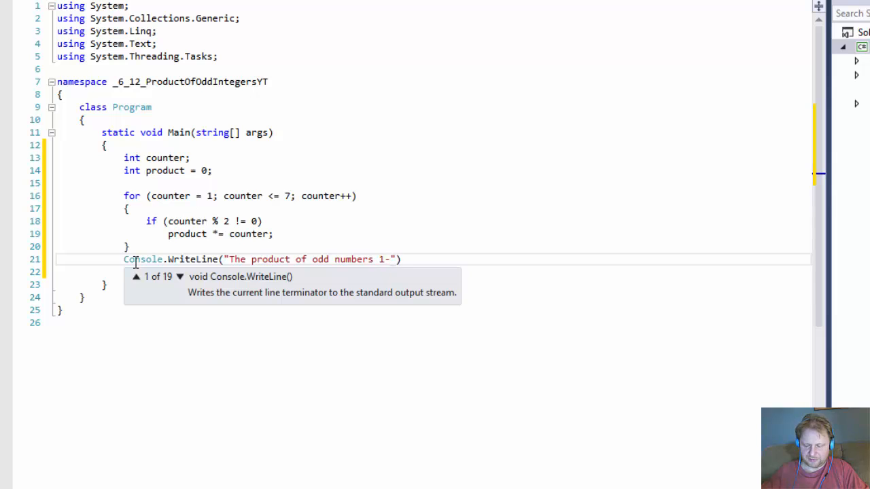
pyautogui.write('7 is')
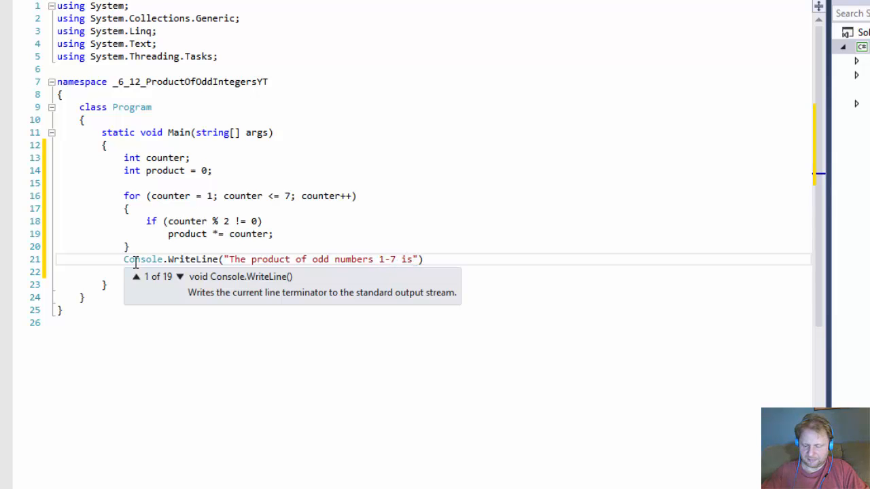
pyautogui.write('{')
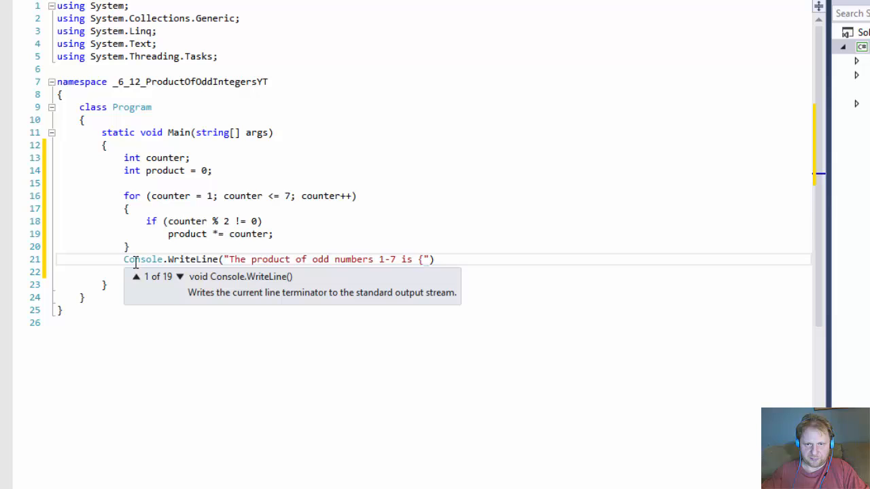
# Finish the statement with the {0:N0} placeholder and the product argument.
pyautogui.press('Backspace')
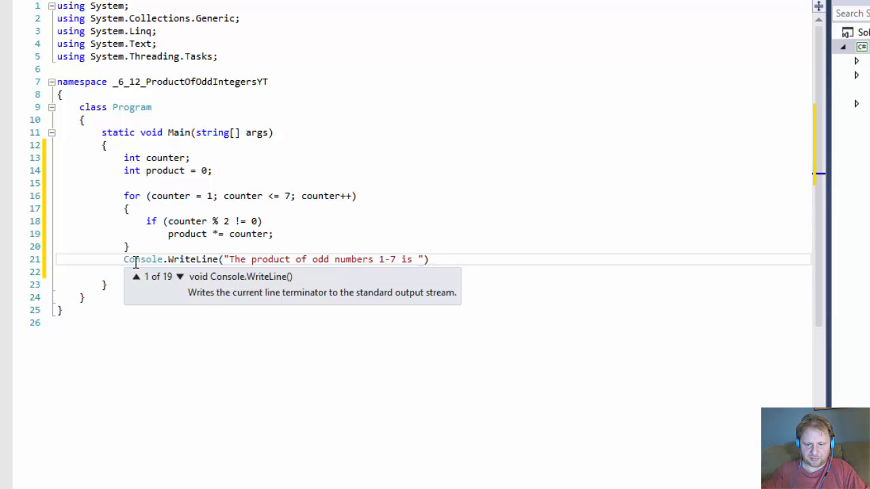
pyautogui.write('{}')
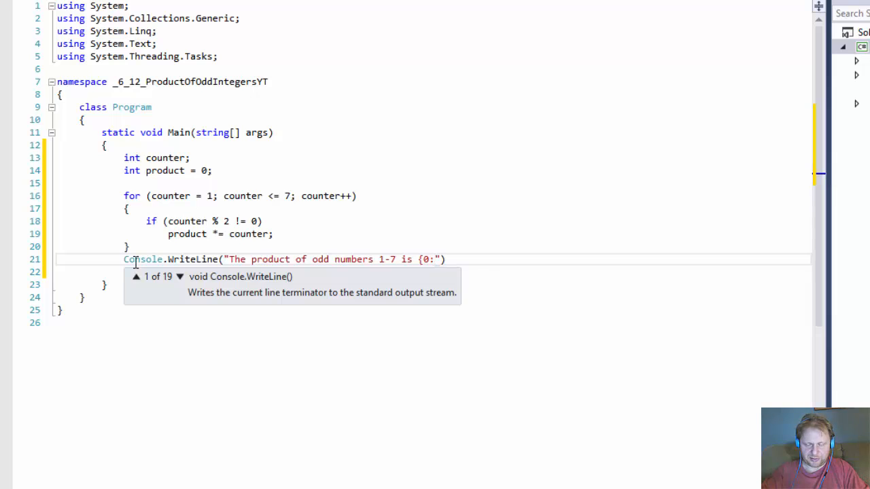
pyautogui.write('N')
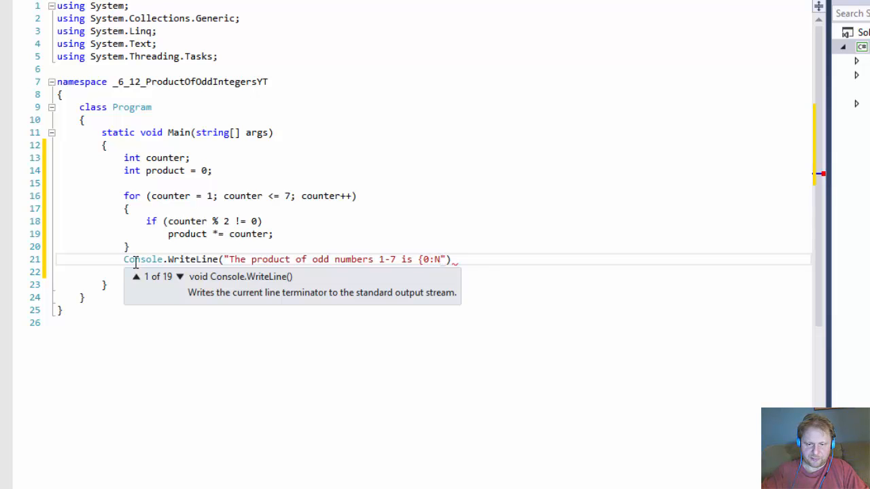
pyautogui.write('0')
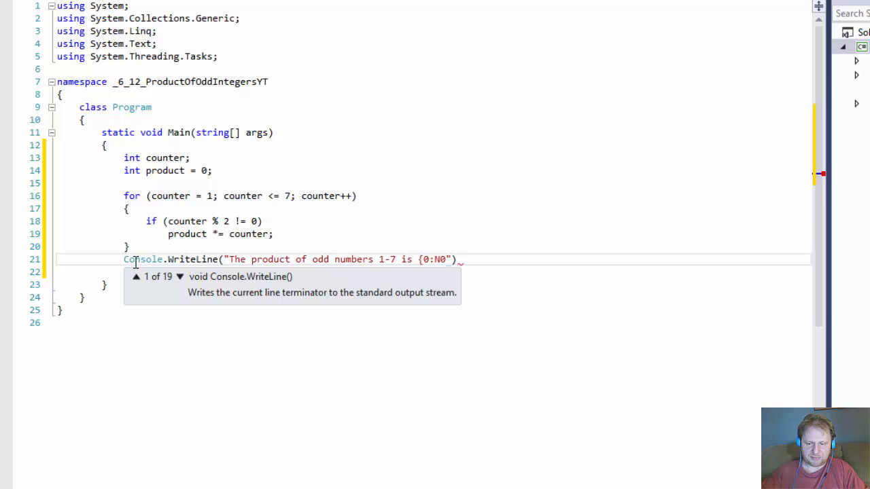
pyautogui.write(')')
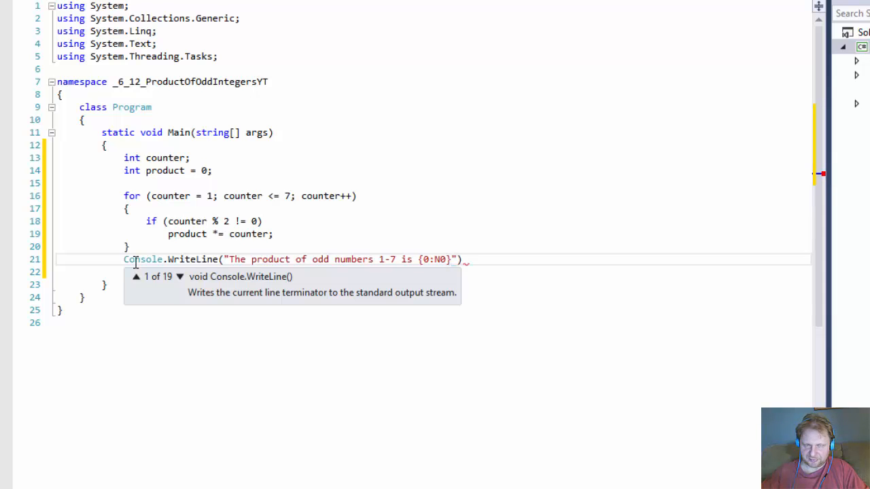
pyautogui.write(',')
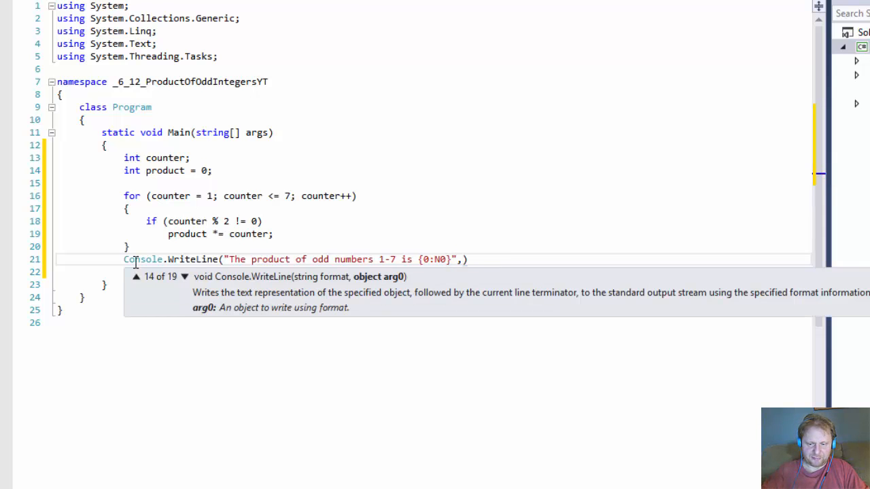
pyautogui.write('product)')
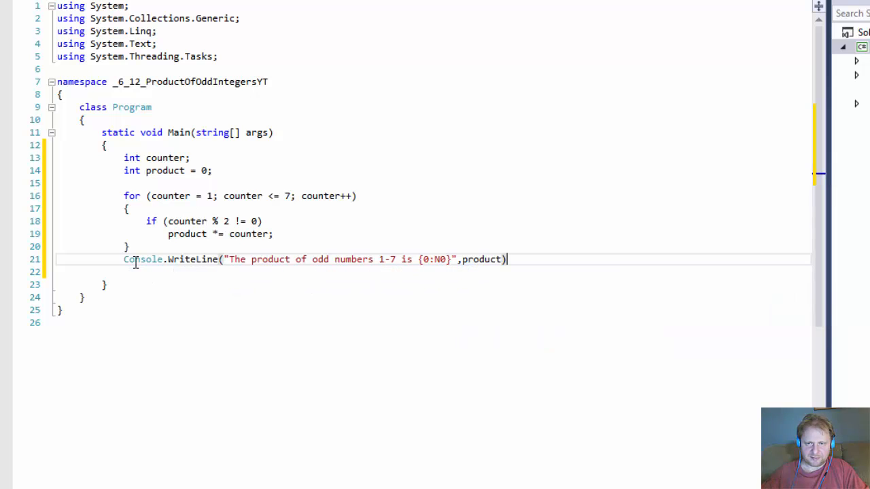
pyautogui.write(';')
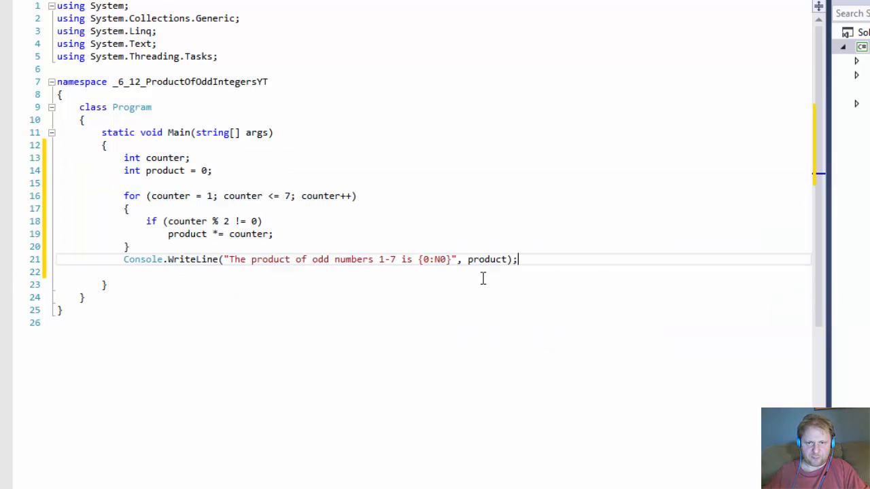
pyautogui.moveTo(257, 259)
pyautogui.write('" ')
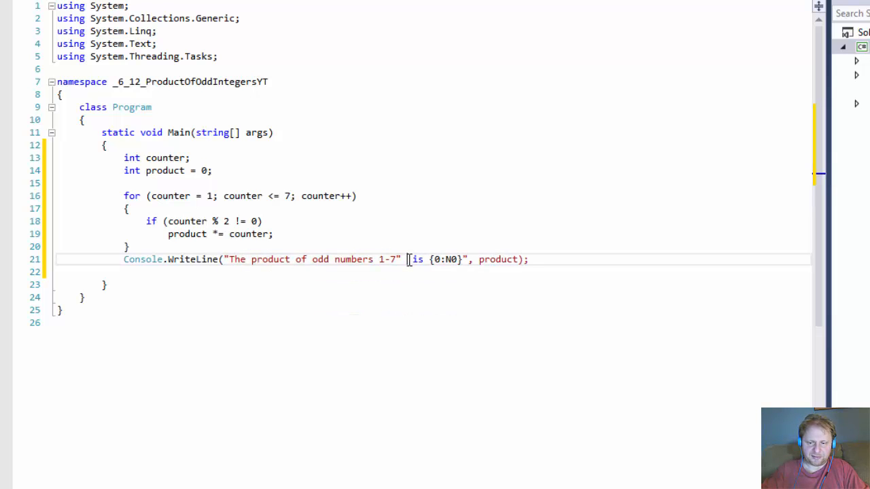
pyautogui.write('produ')
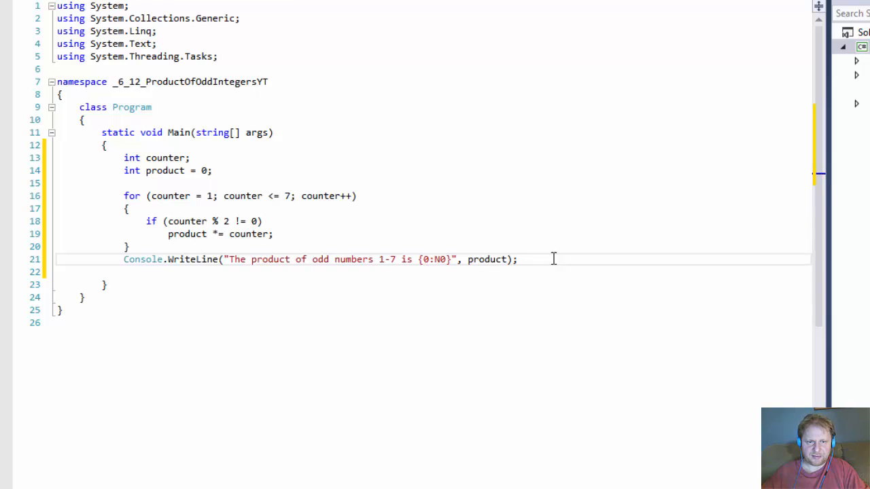
pyautogui.write('Console.Rea')
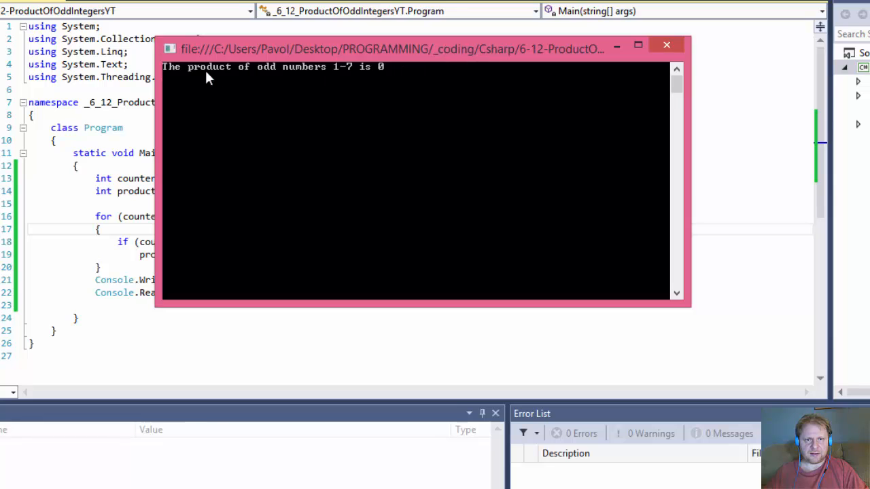
pyautogui.moveTo(370, 79)
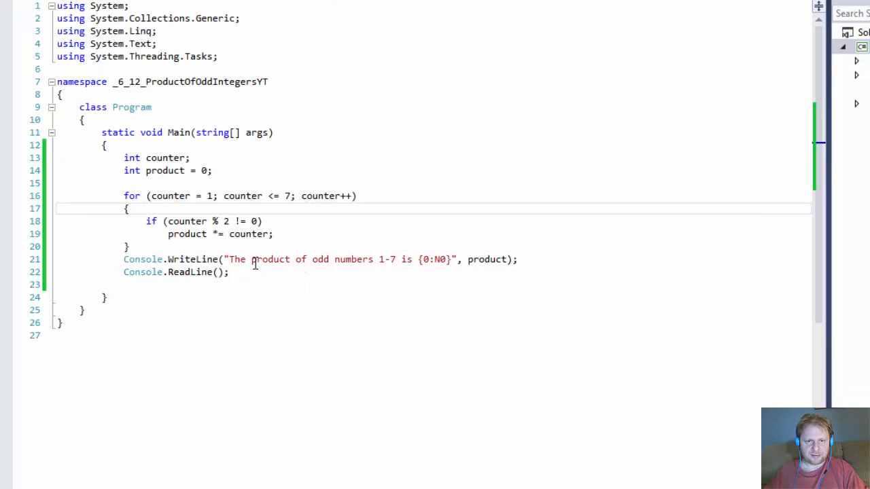
pyautogui.moveTo(235, 257)
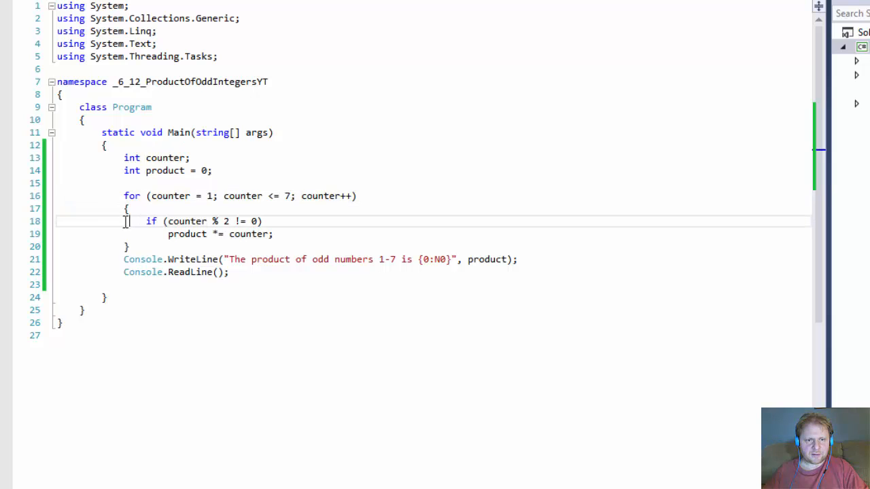
# Set a breakpoint on the for loop header and step through it with F10.
pyautogui.doubleClick(170, 196)
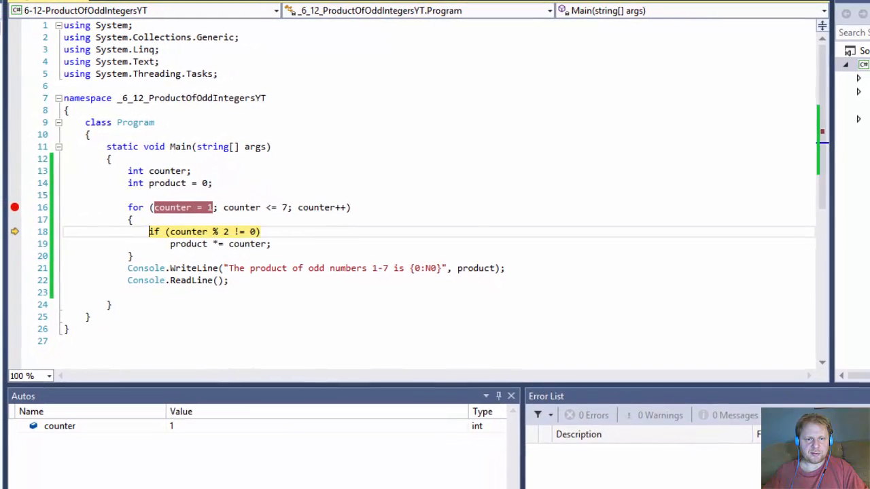
pyautogui.press('F10')
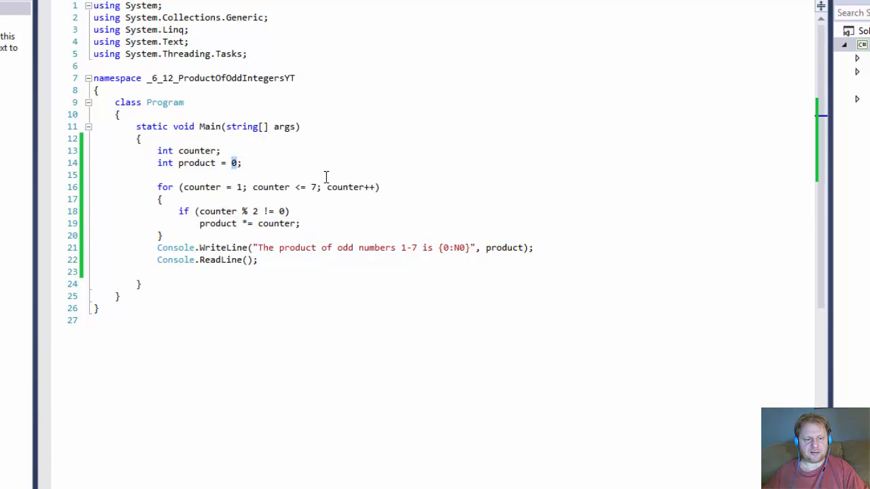
# Change product's initial value to 1 and rerun the program to get 105.
pyautogui.write('1')
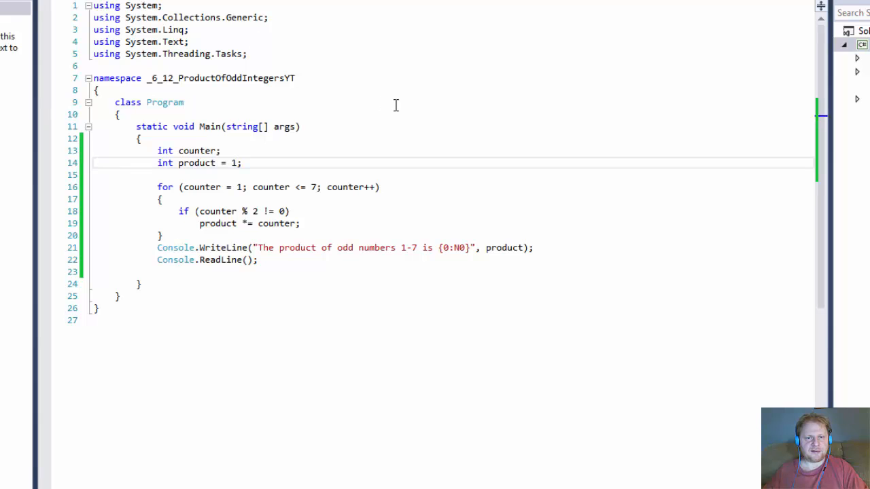
pyautogui.press('F5')
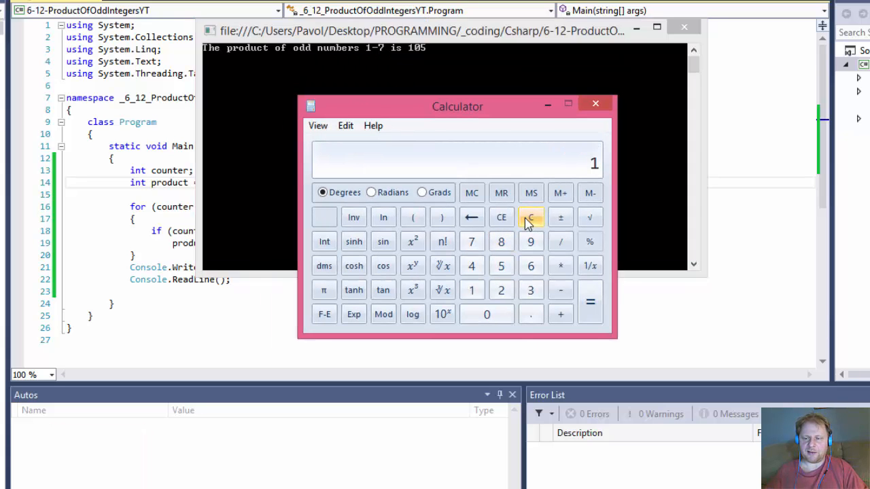
# Multiply 1 × 3 × 5 × 7 in Calculator, getting 105.
pyautogui.click(531, 289)
pyautogui.write('5')
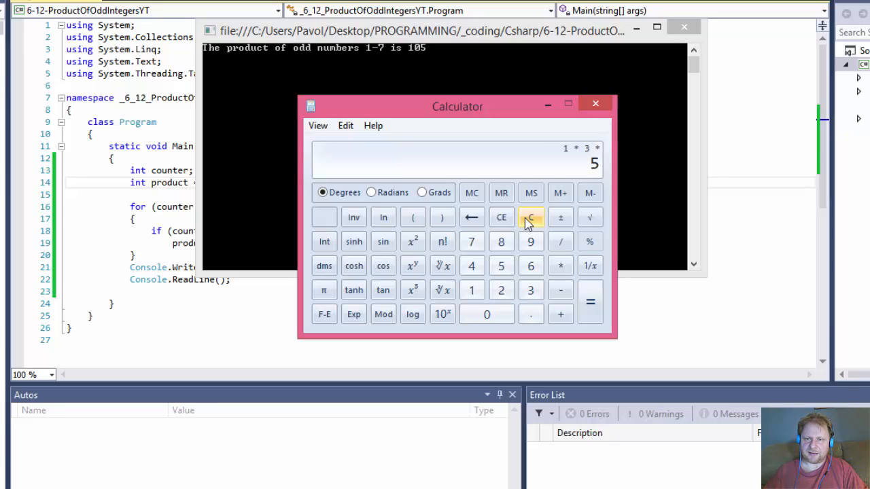
pyautogui.click(590, 301)
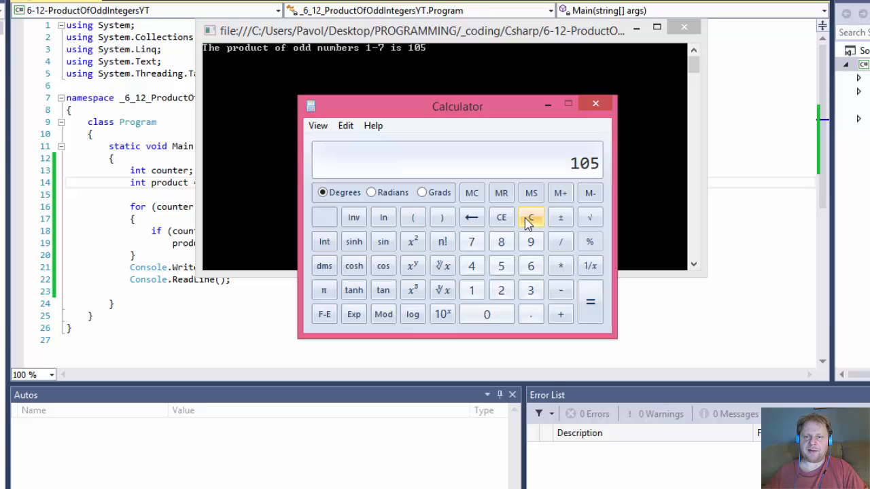
pyautogui.click(596, 103)
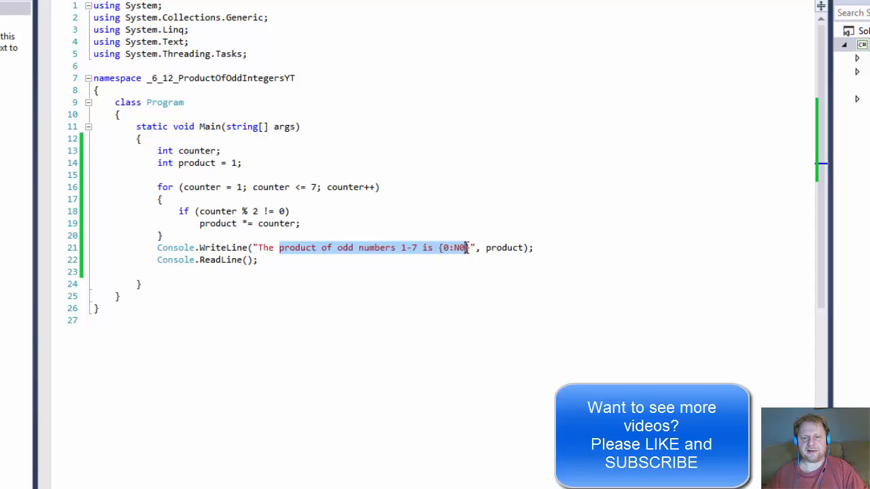
pyautogui.moveTo(447, 216)
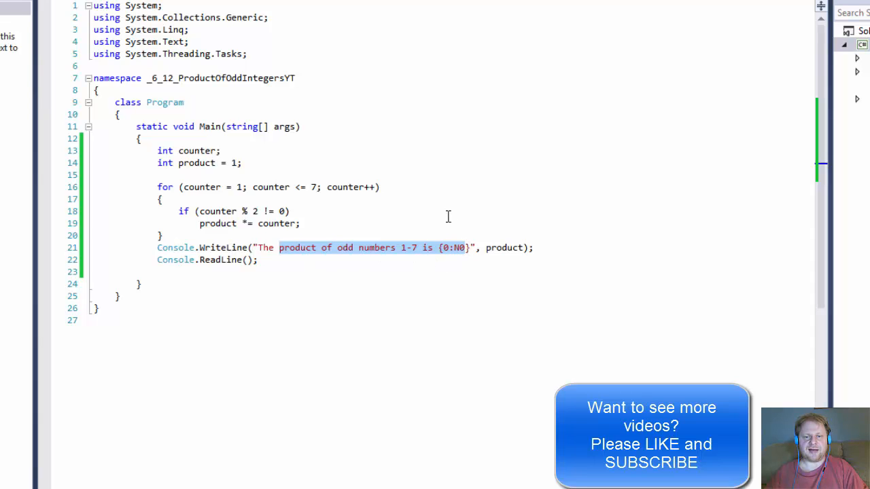